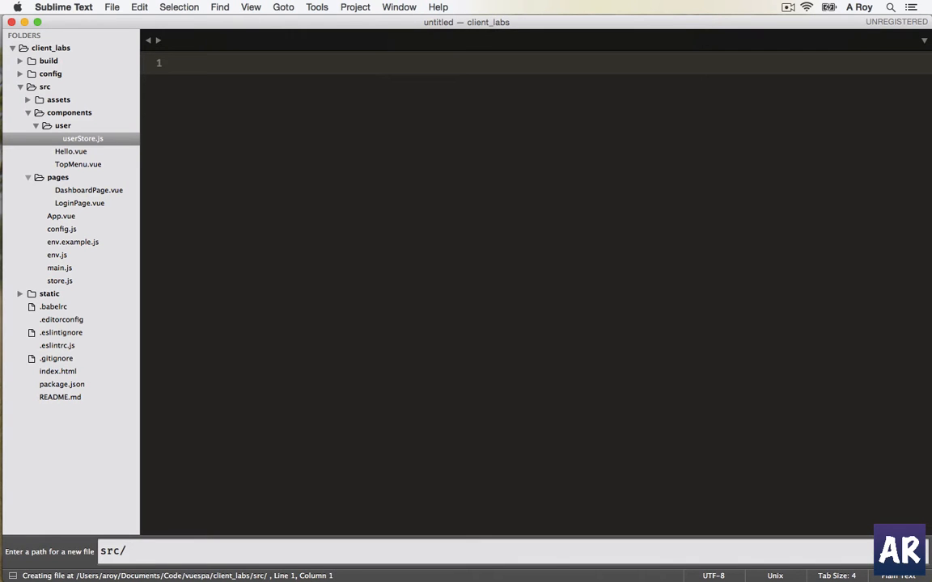
Create the new file src/pages/ChatPage.vue from the sidebar.
type("pages/ChatPage.vp")
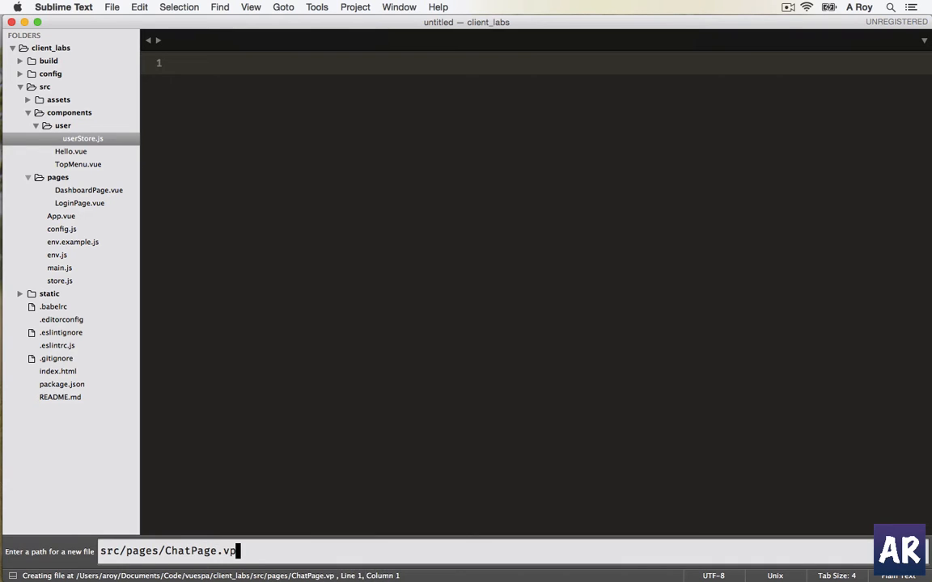
type("ue")
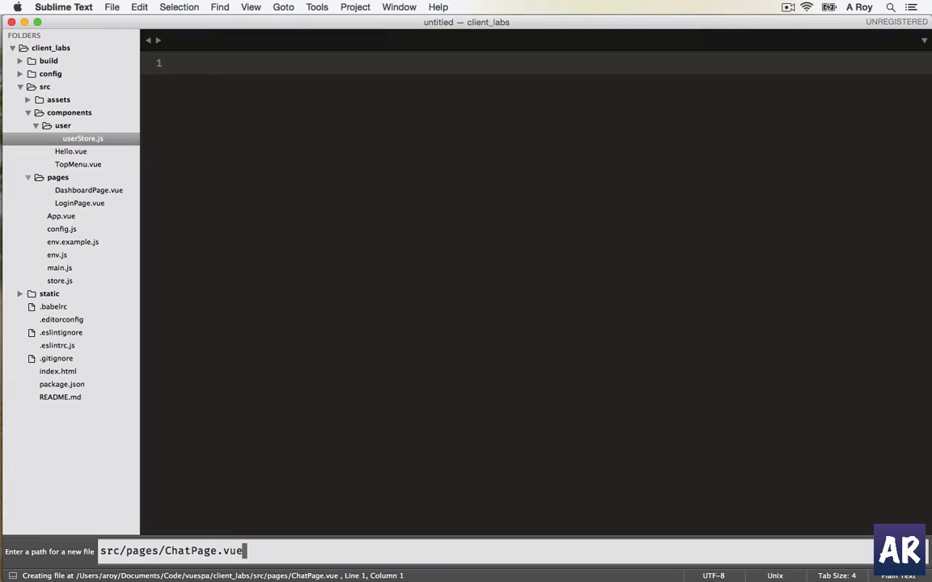
key("enter")
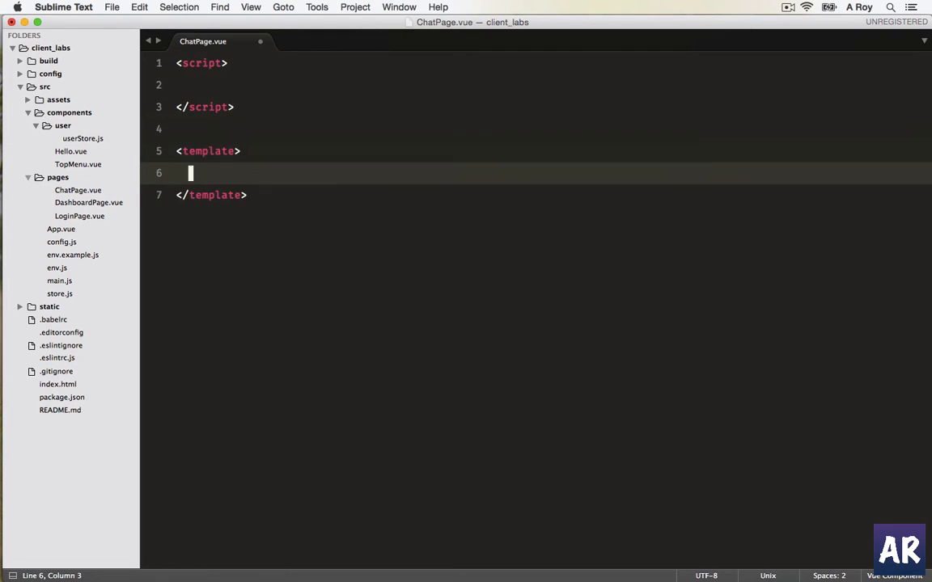
Expand div.wrapper#chat-wrapper into the chat-wrapper div markup.
type("d")
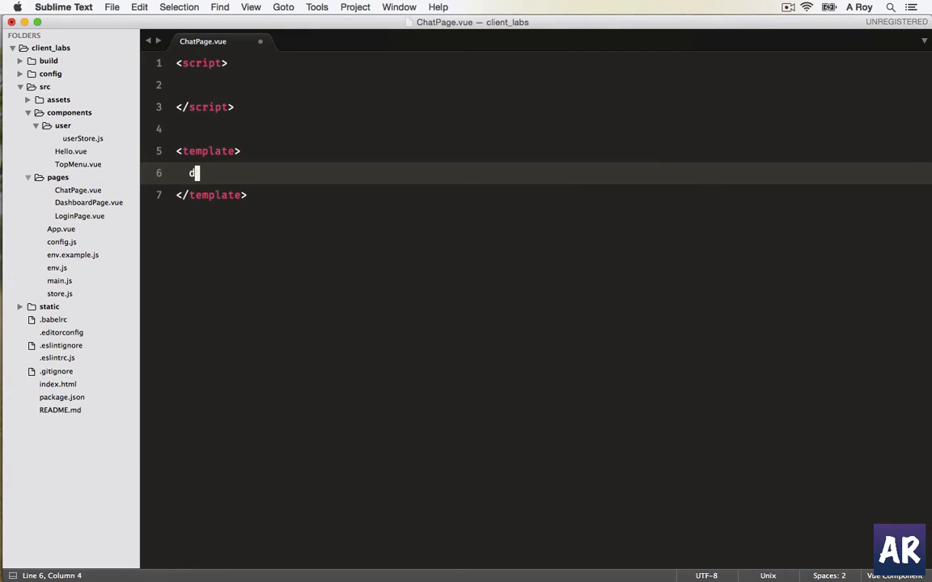
type("iv")
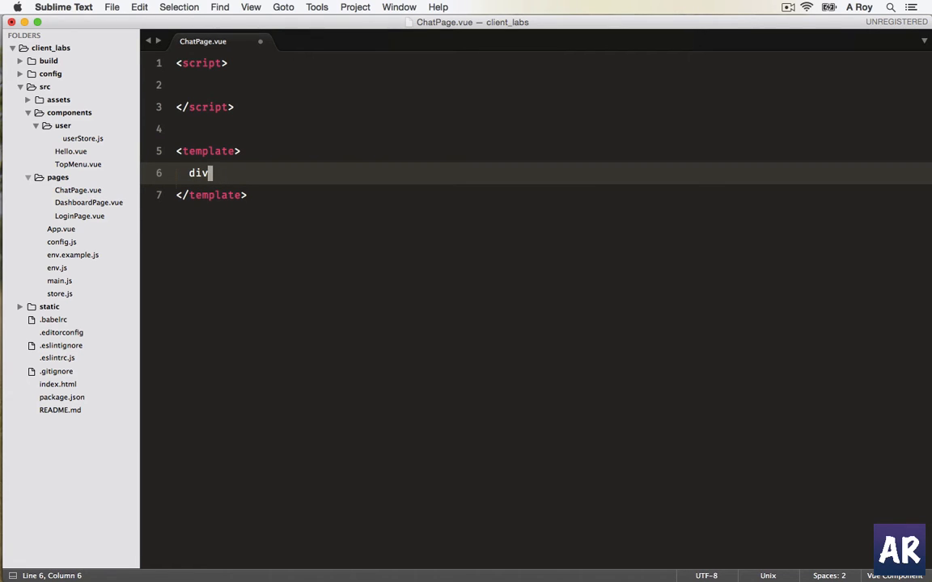
type(".wrapper")
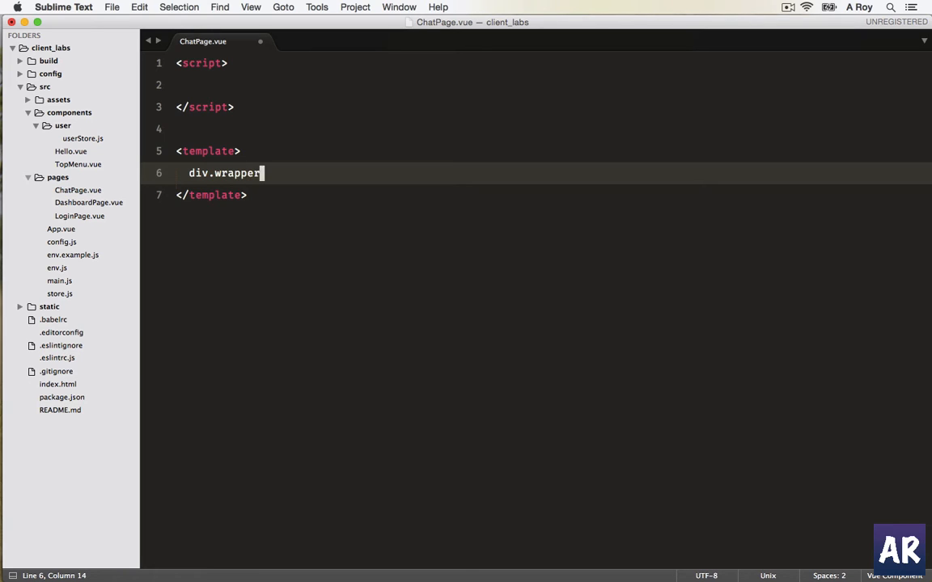
type("#chat-wr")
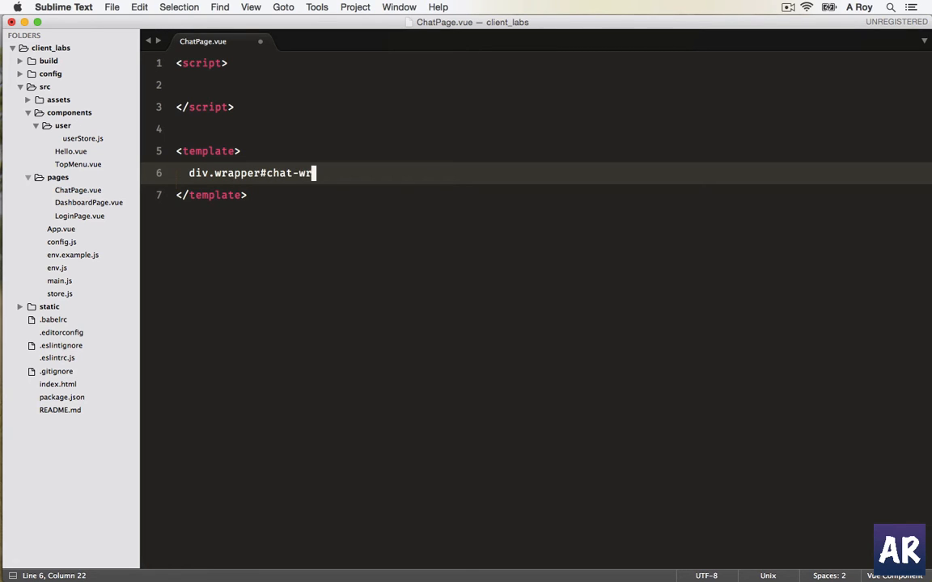
key("Tab")
type("export default {")
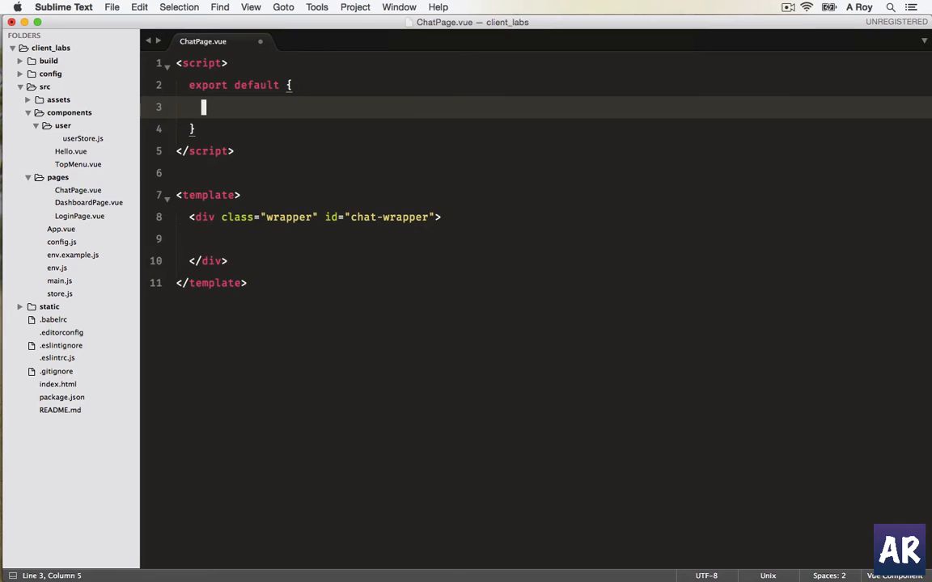
Add a heading section containing an h1.page-title heading inside the wrapper.
type("section.")
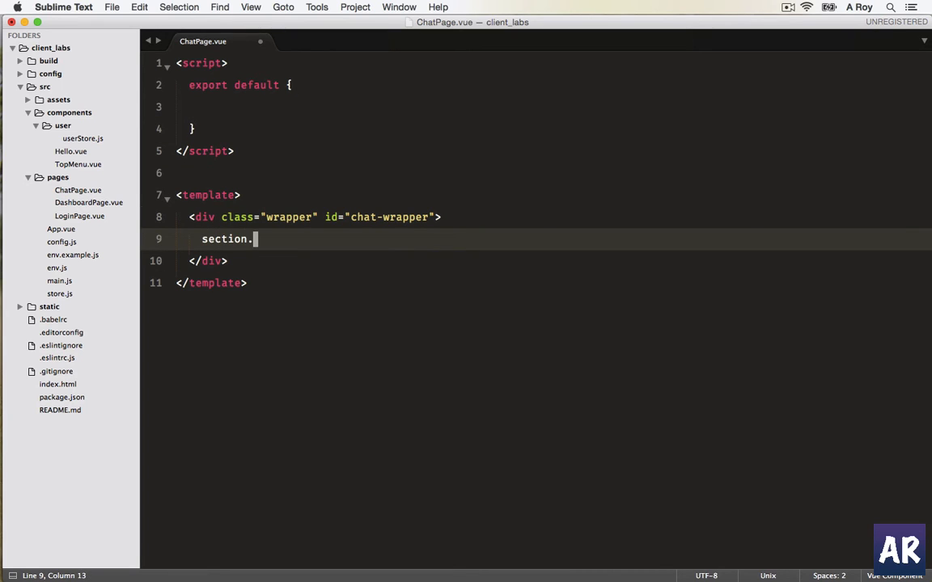
key("Tab")
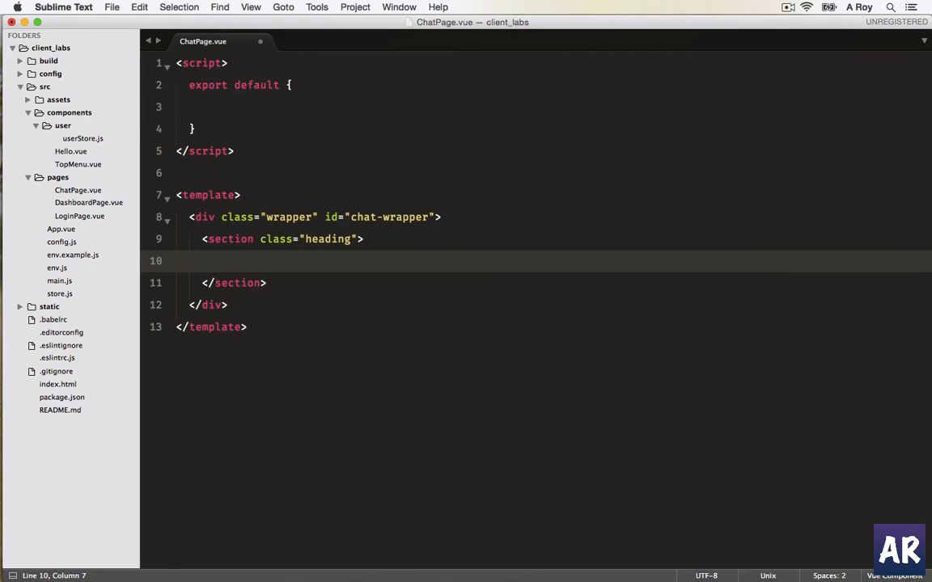
type("h1.page")
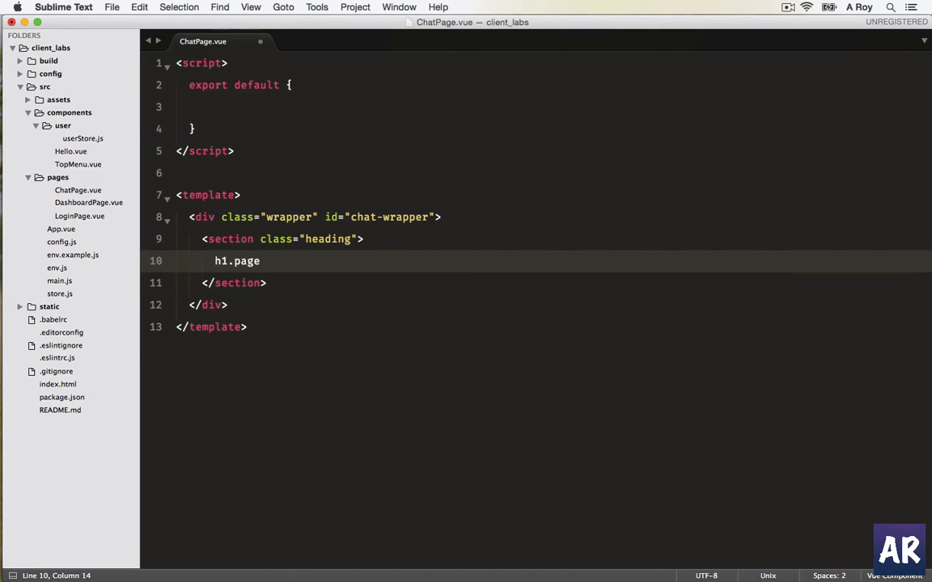
key("tab")
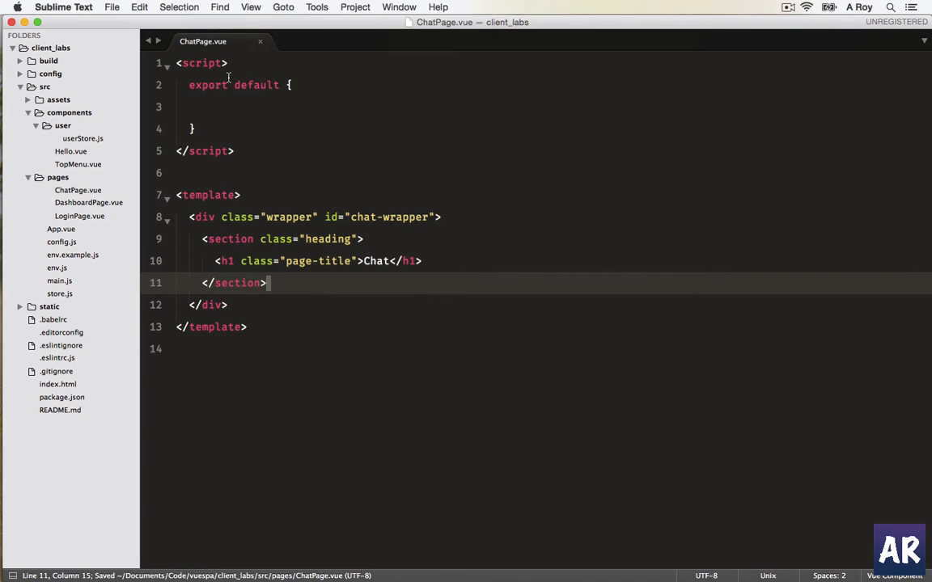
mouse_move(345, 186)
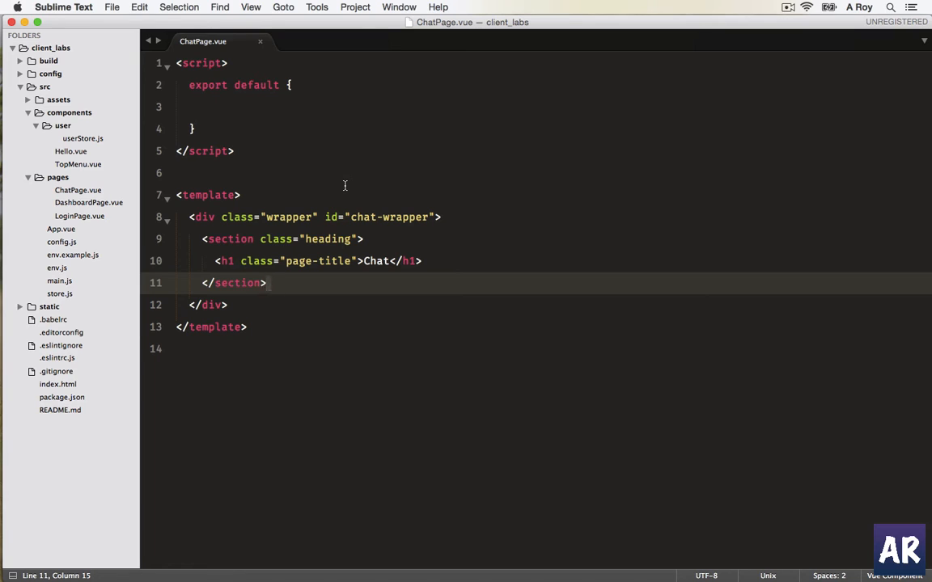
mouse_move(282, 94)
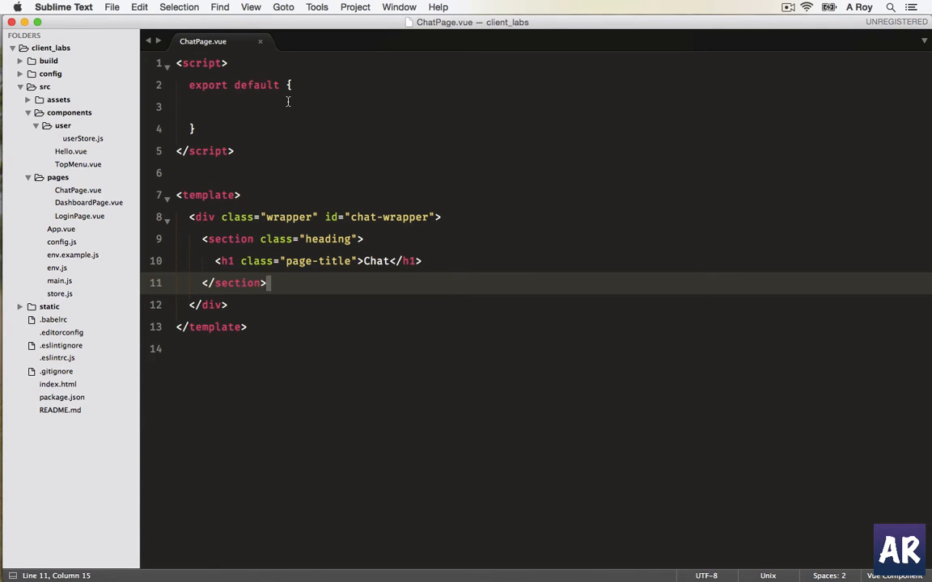
Open main.js from the project sidebar.
left_click(59, 281)
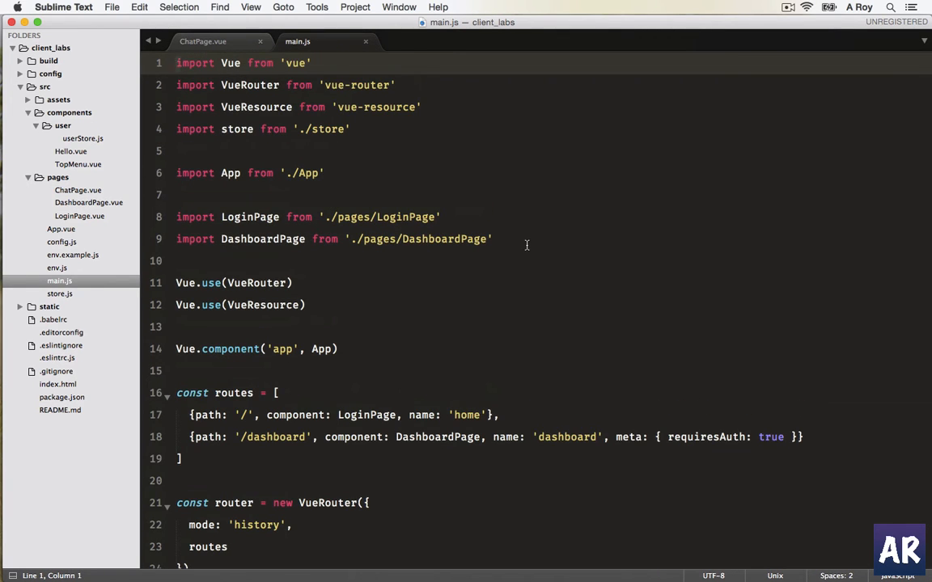
Add import ChatPage from './pages/ChatPage' below the DashboardPage import.
left_click(494, 239)
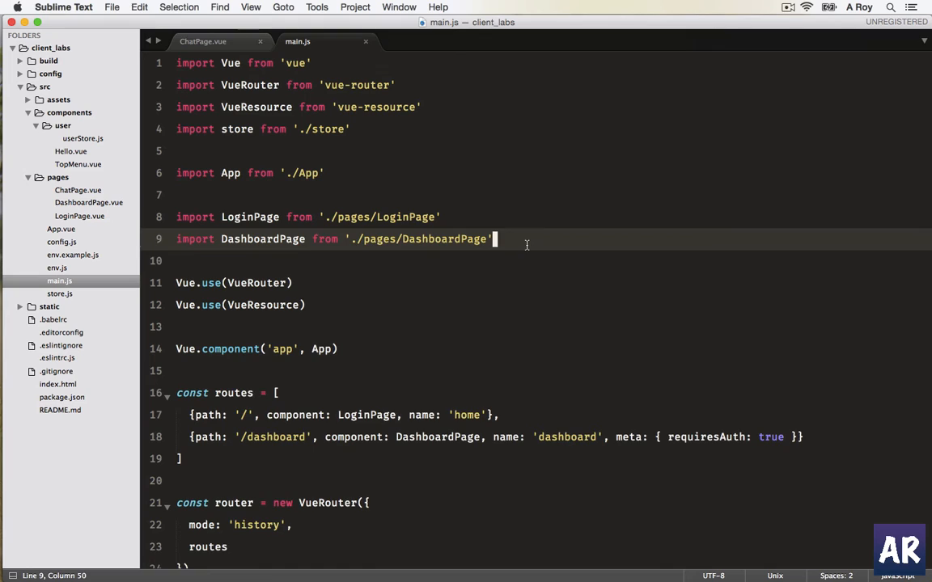
key("enter")
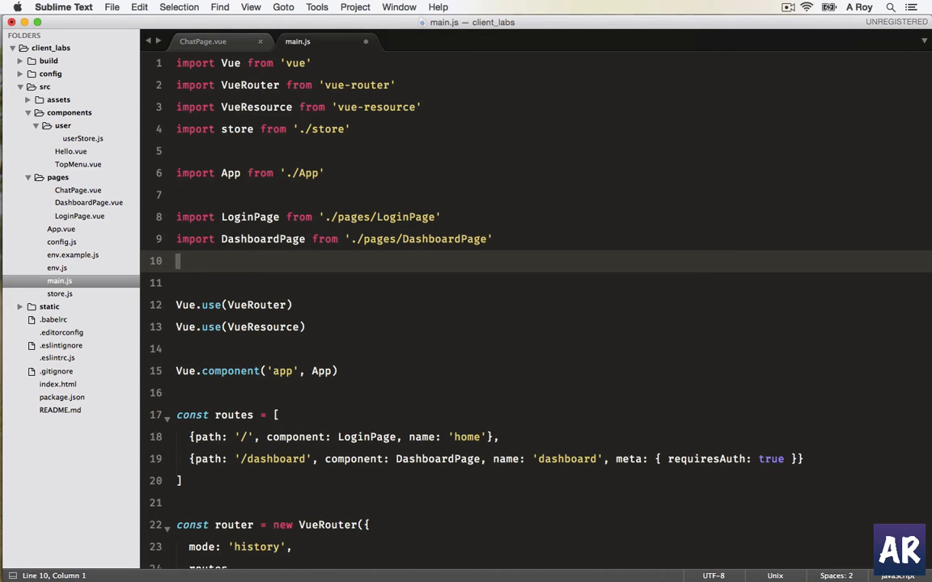
type("import Ch")
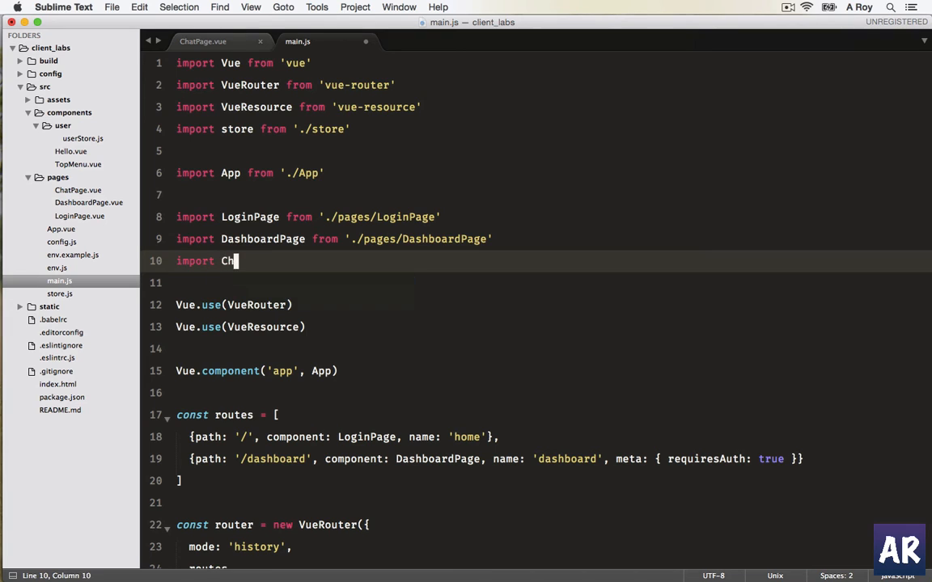
type("atPage from '")
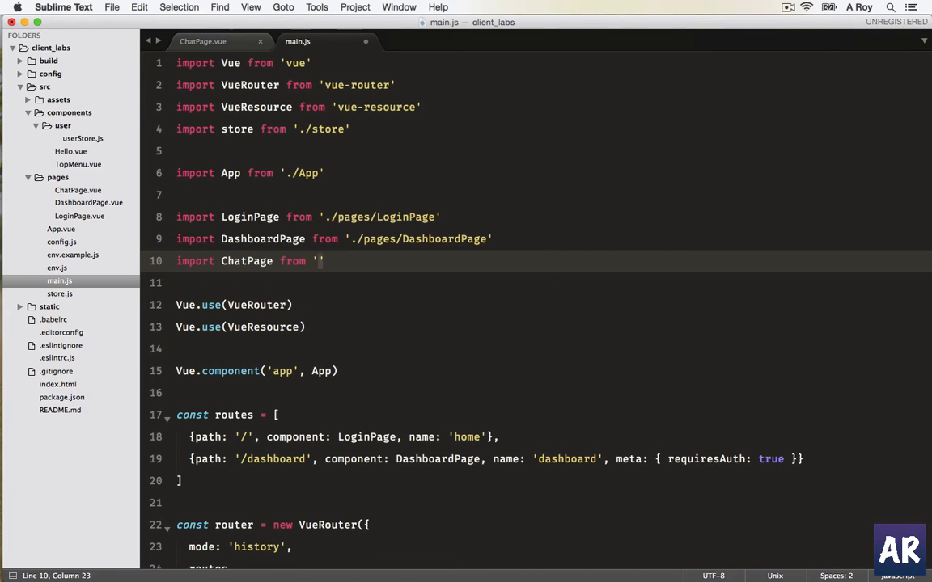
type("./pages/ChatPage")
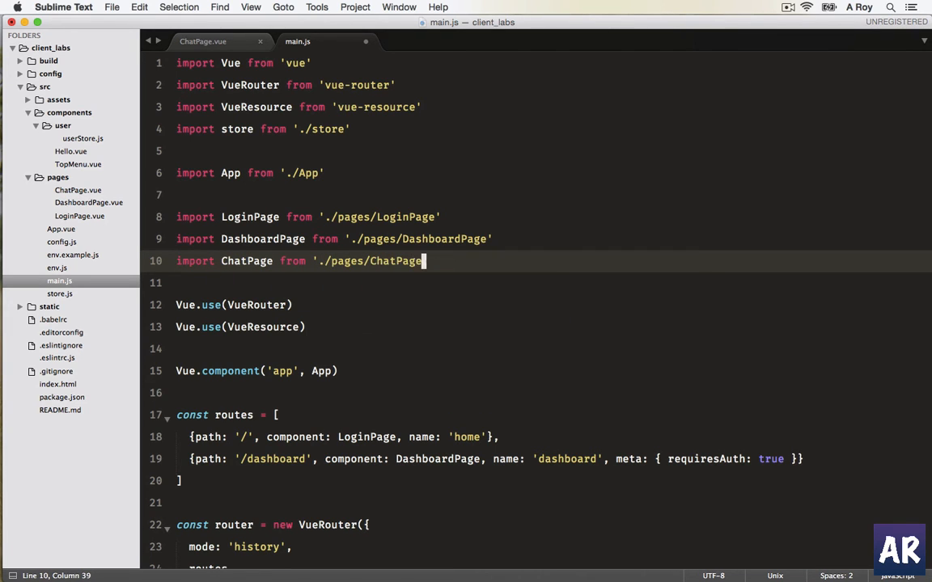
scroll("down", 3)
type(",")
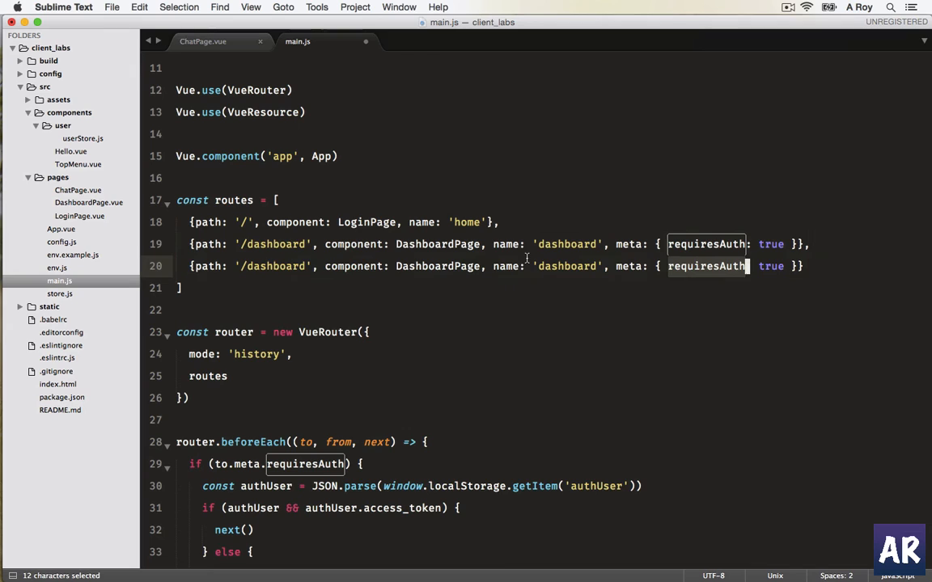
Change the duplicated route to path '/chat', component ChatPage, name 'chat'.
type("chat")
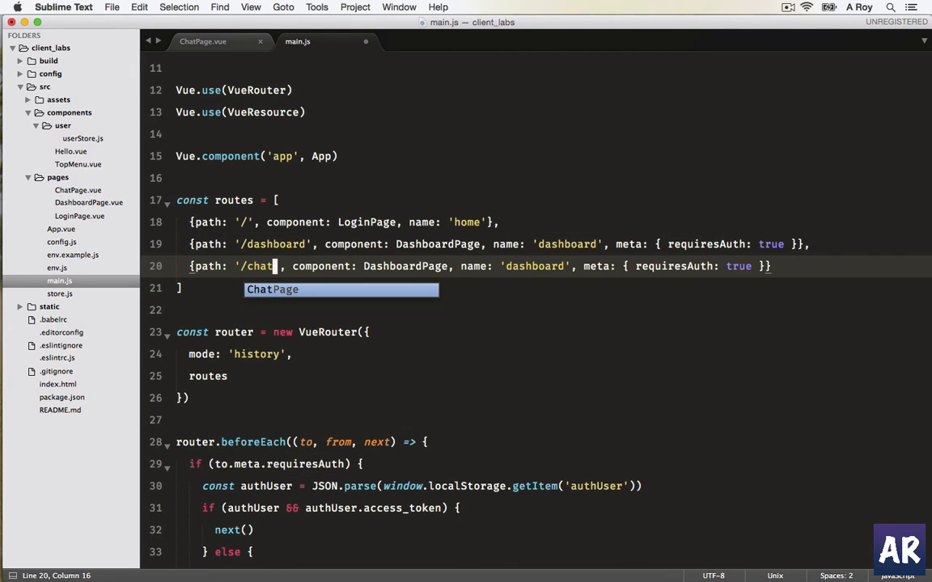
type("Chat")
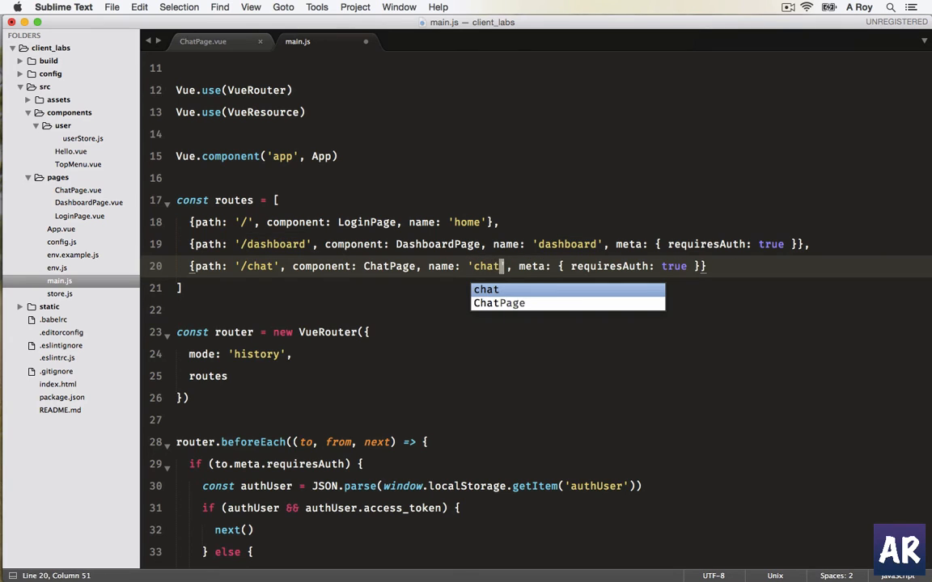
scroll("down", 3)
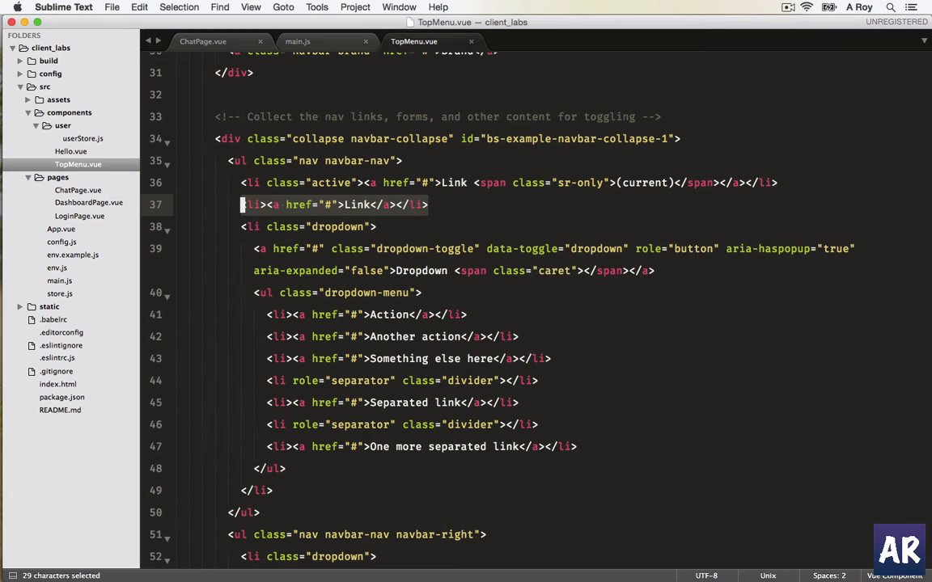
Replace the second nav item with a Chat router-link to {name: 'chat'}.
key("delete")
type("<li")
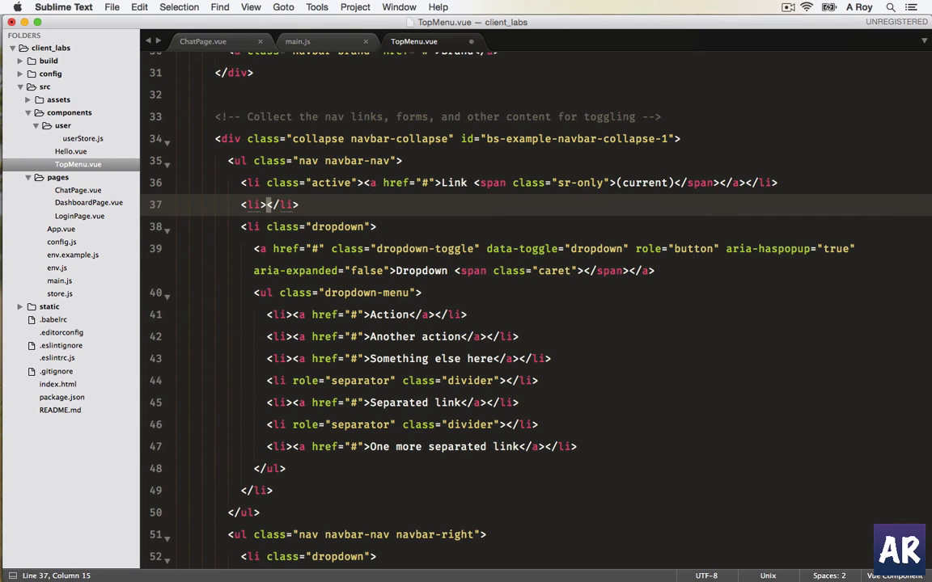
type("router-link")
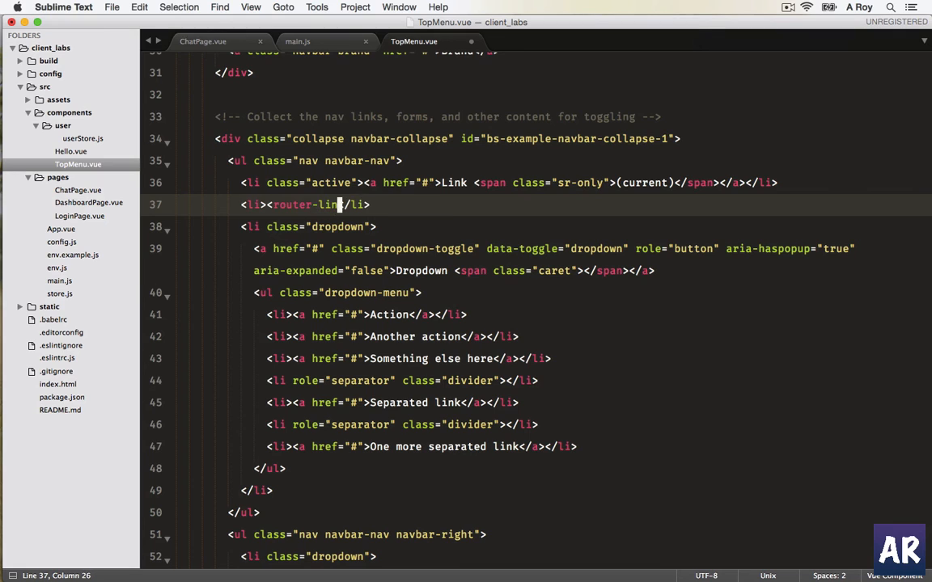
type("></router-link>")
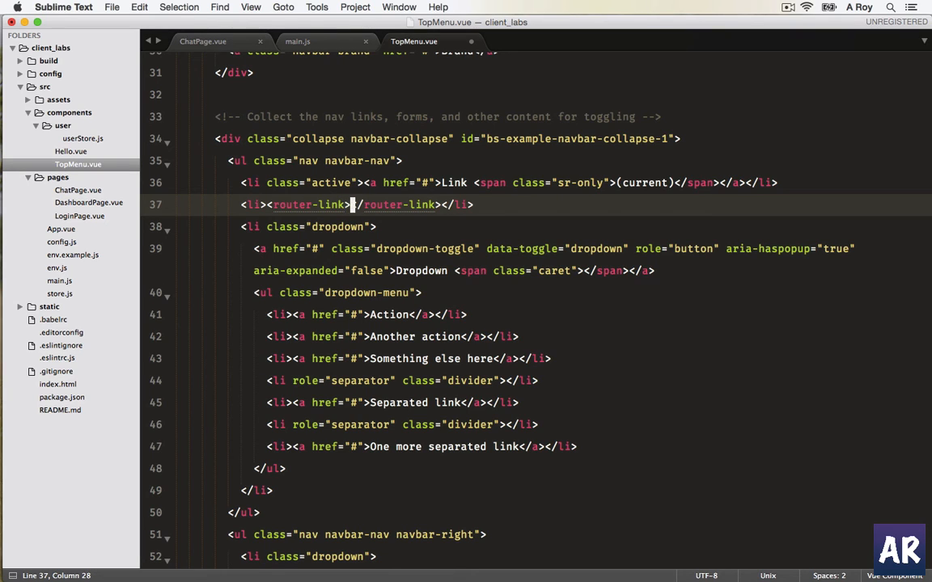
type("Chat")
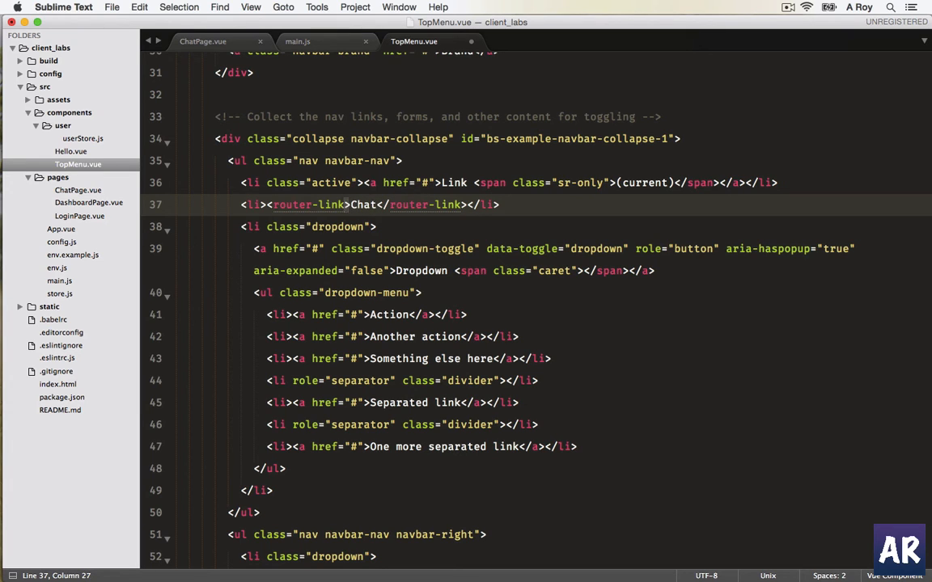
type(":to=\"")
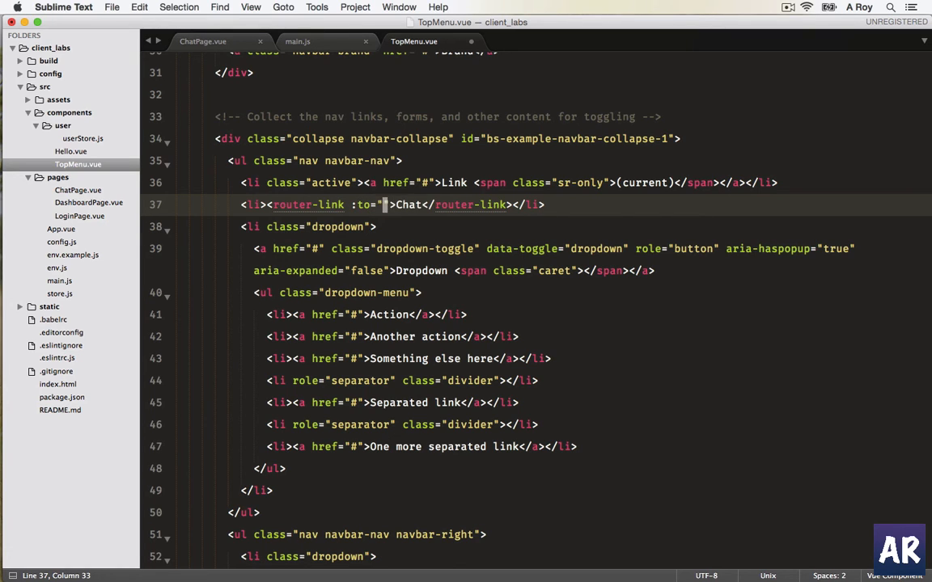
type("{")
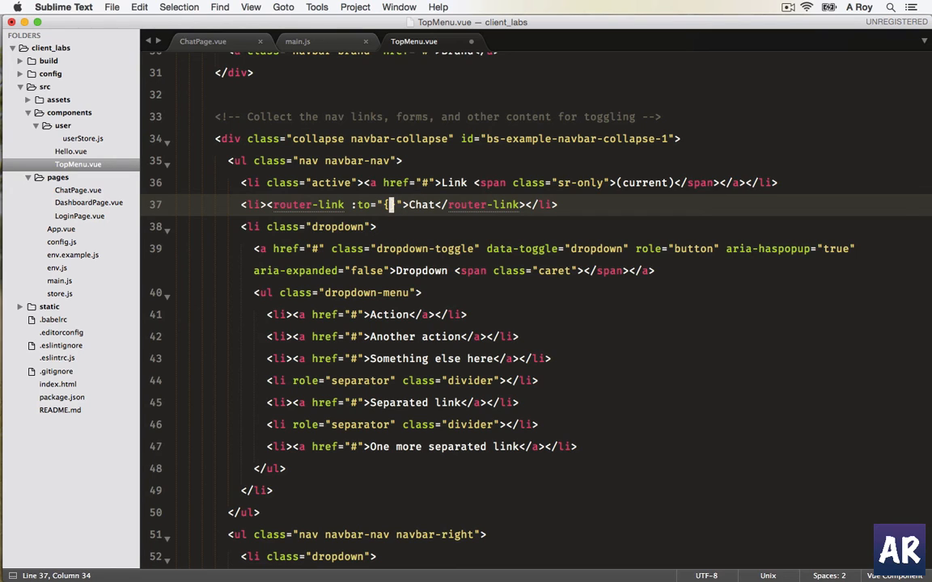
type("name")
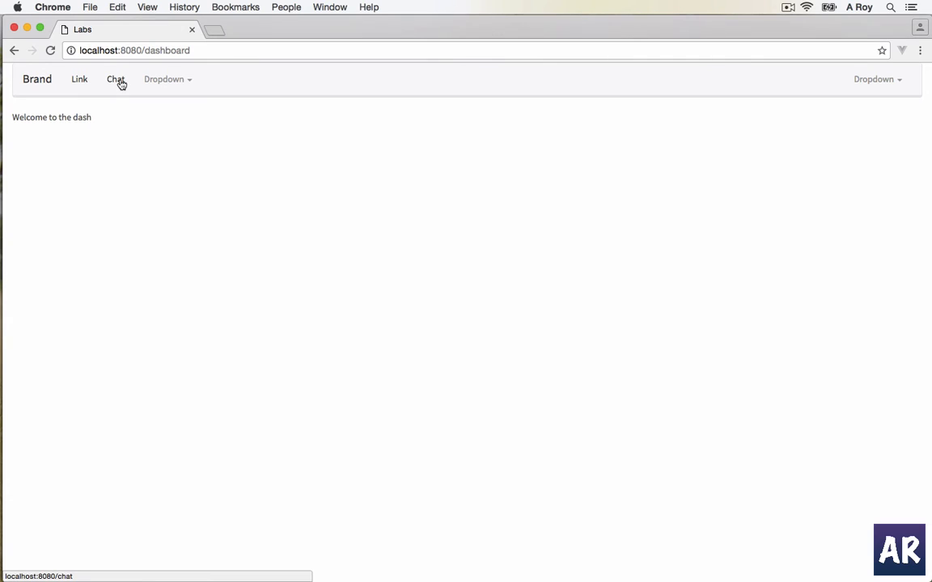
Follow the navbar's Chat link to localhost:8080/chat.
left_click(116, 79)
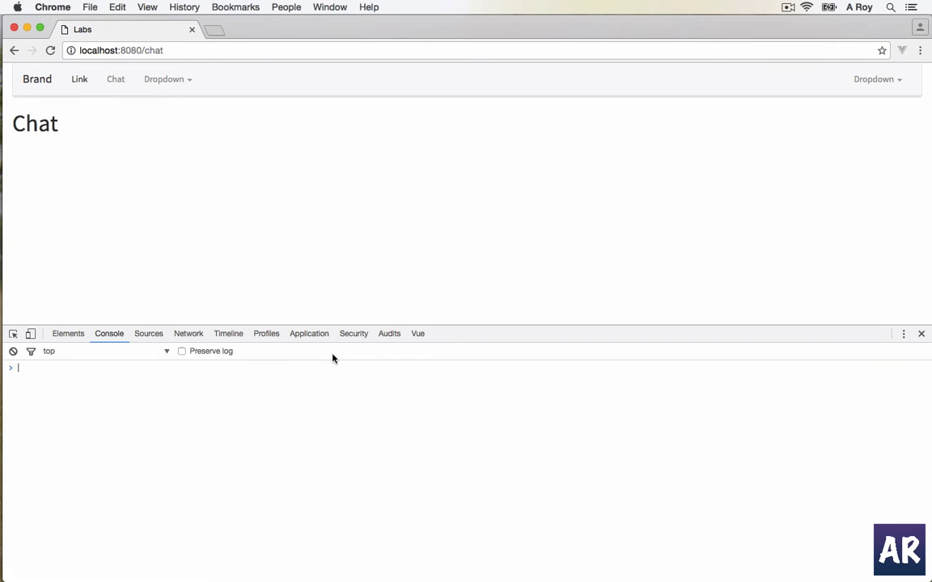
mouse_move(261, 271)
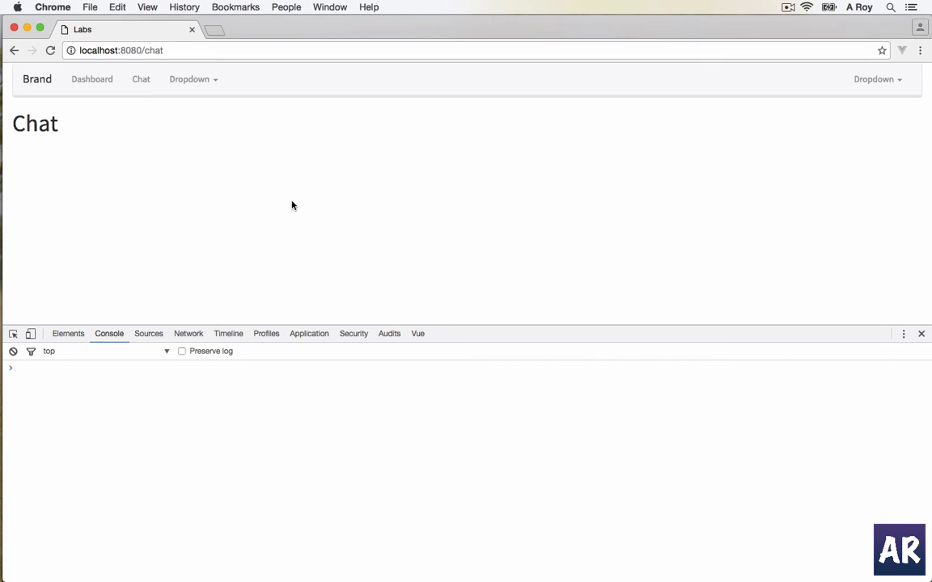
left_click(92, 78)
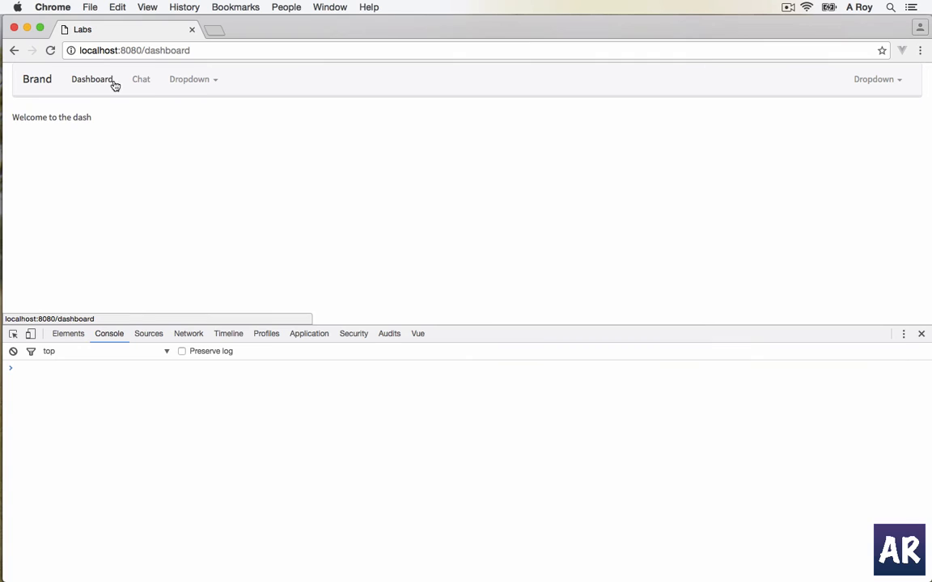
left_click(140, 79)
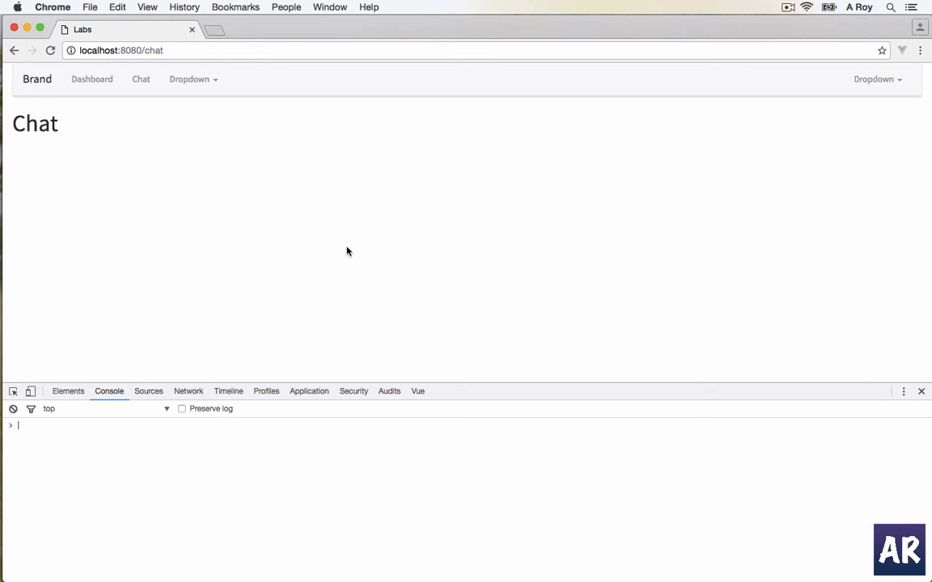
mouse_move(322, 234)
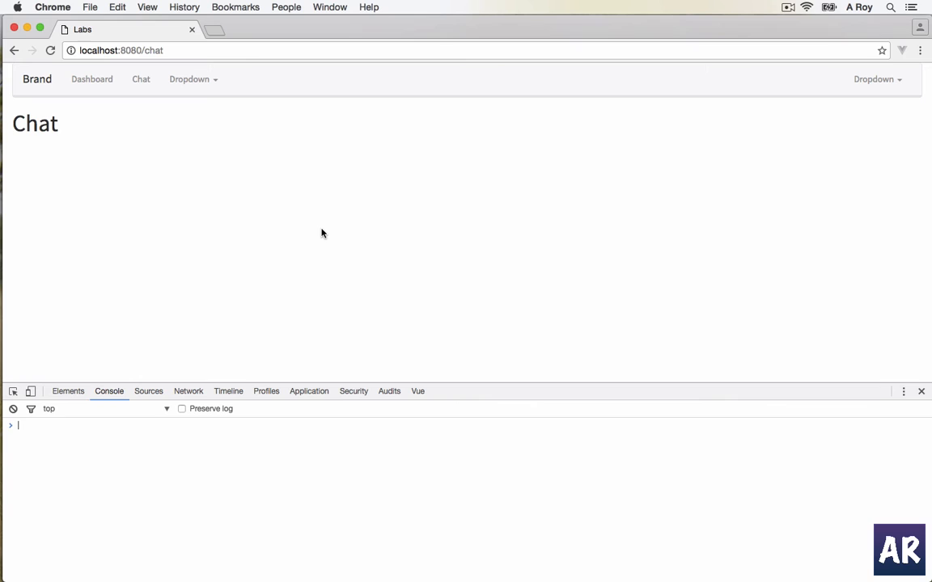
mouse_move(76, 212)
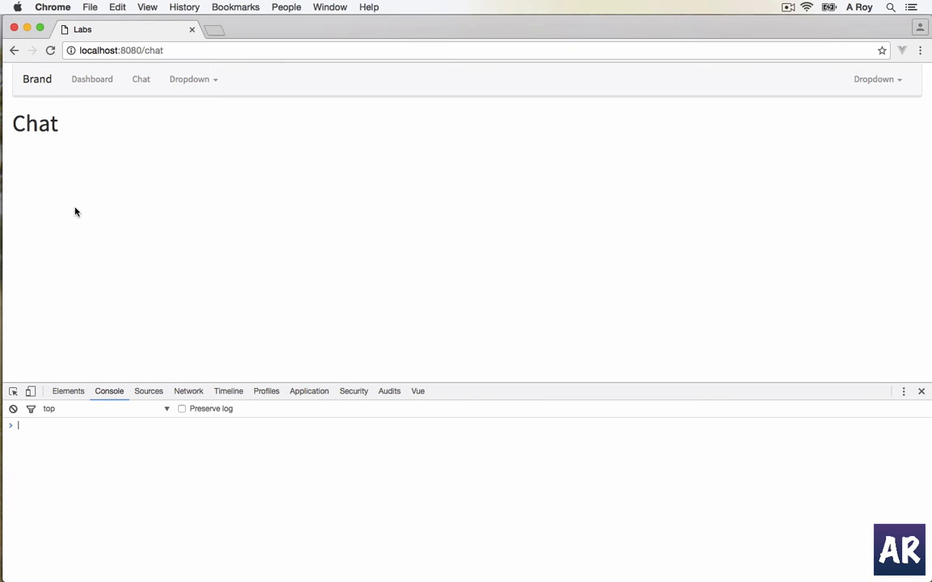
mouse_move(95, 240)
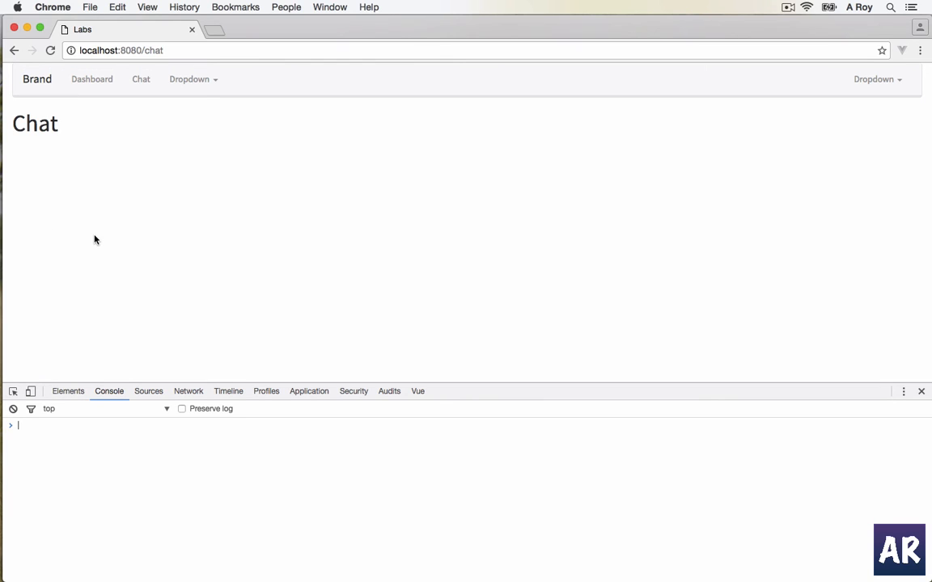
mouse_move(789, 332)
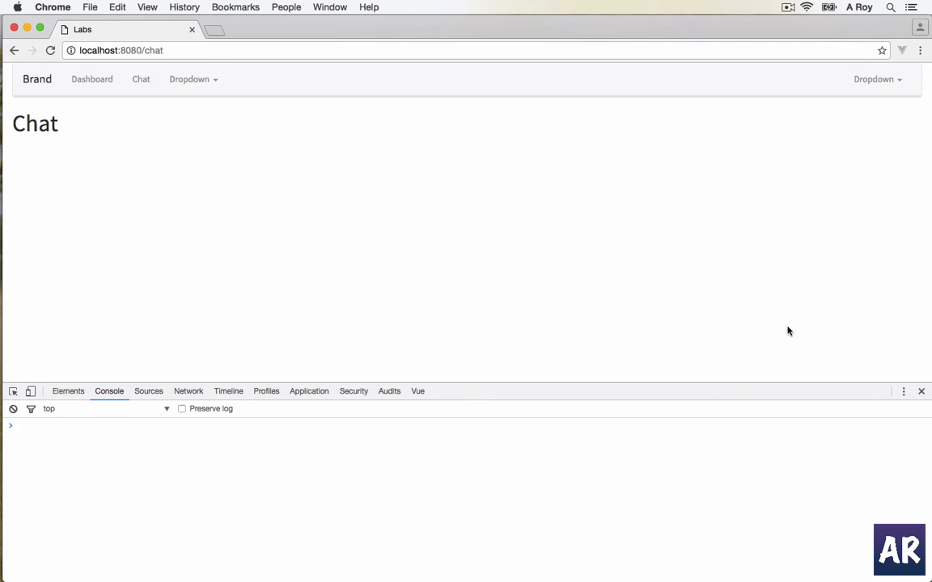
mouse_move(542, 325)
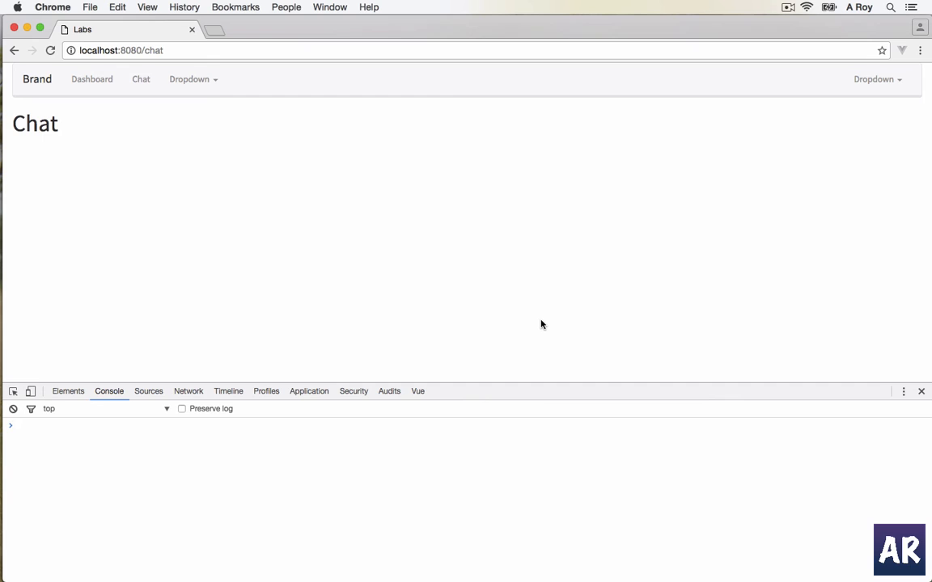
mouse_move(520, 304)
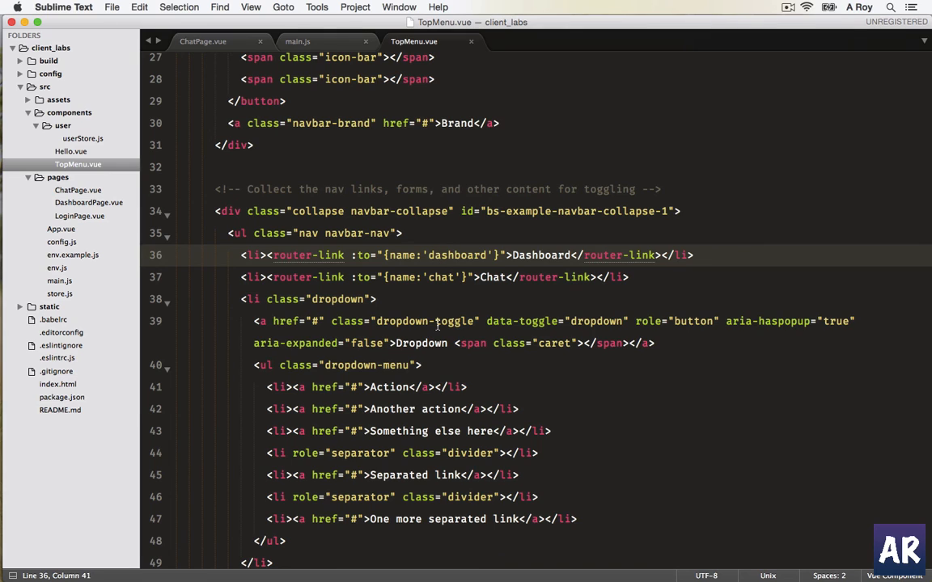
In ChatPage.vue, add a content section with col-md-2 and col-md-10 divs, id user-list-col.
left_click(203, 42)
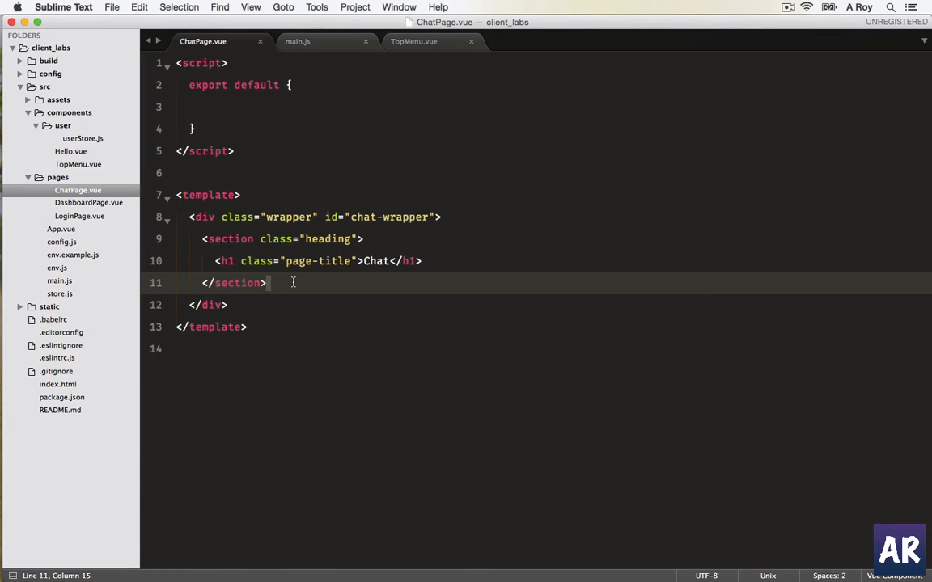
type("section")
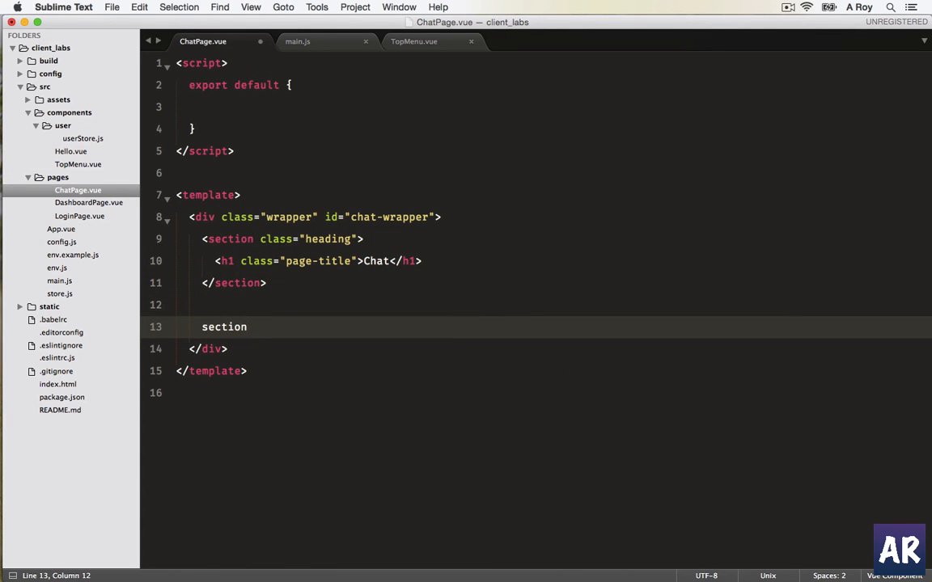
type(".")
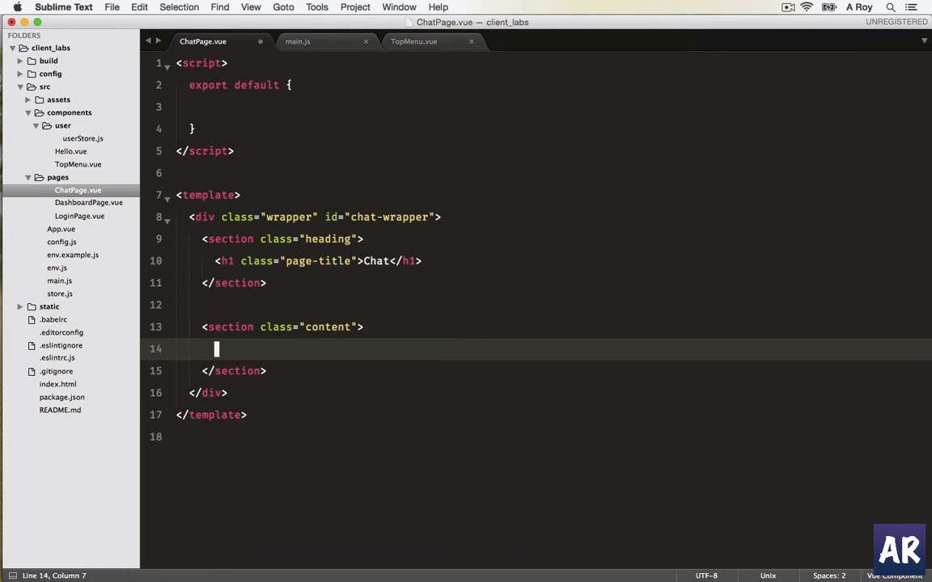
type("div")
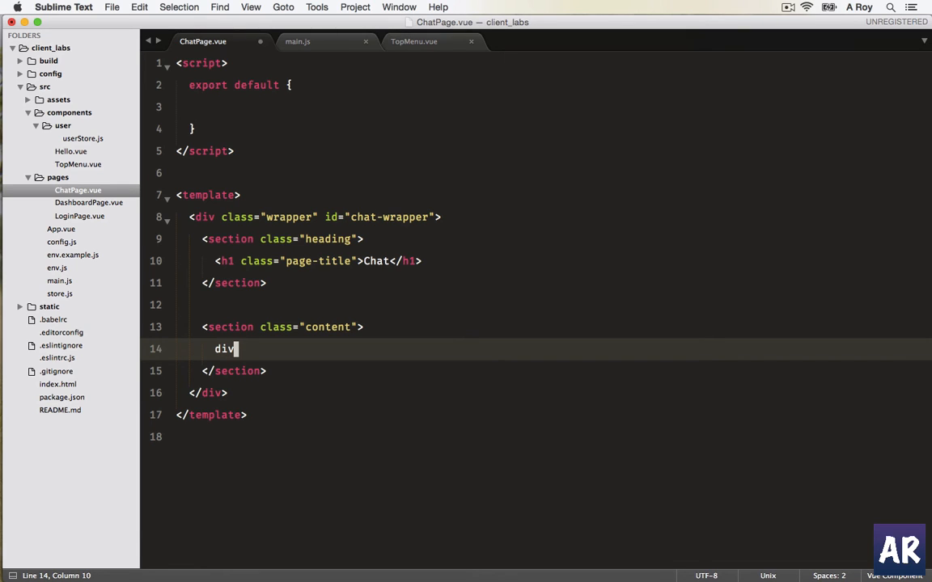
type(".col-md-")
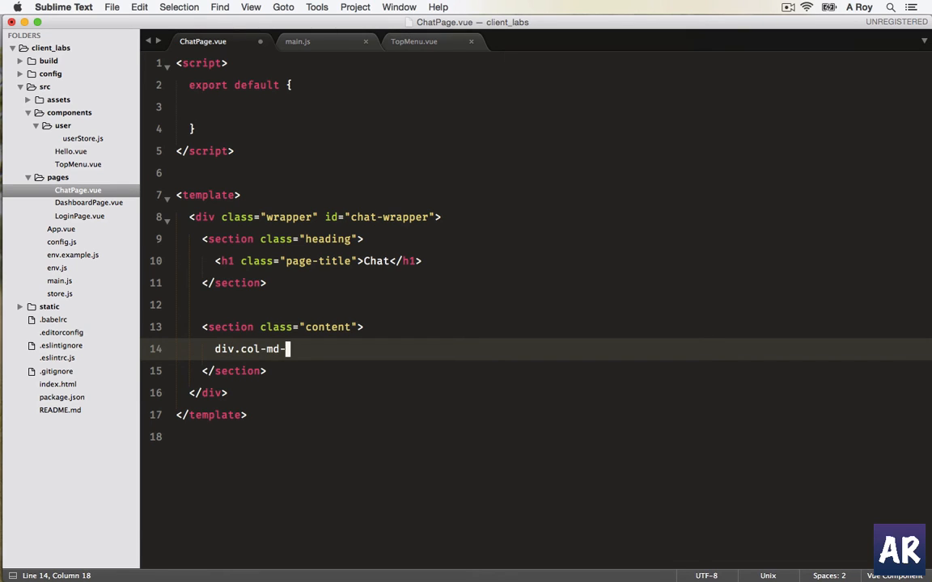
type("2")
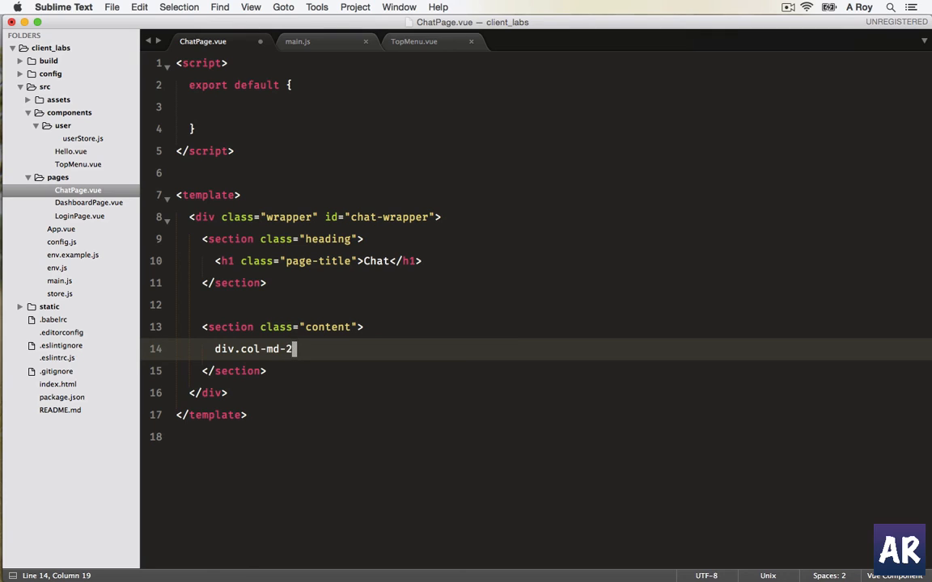
key("tab")
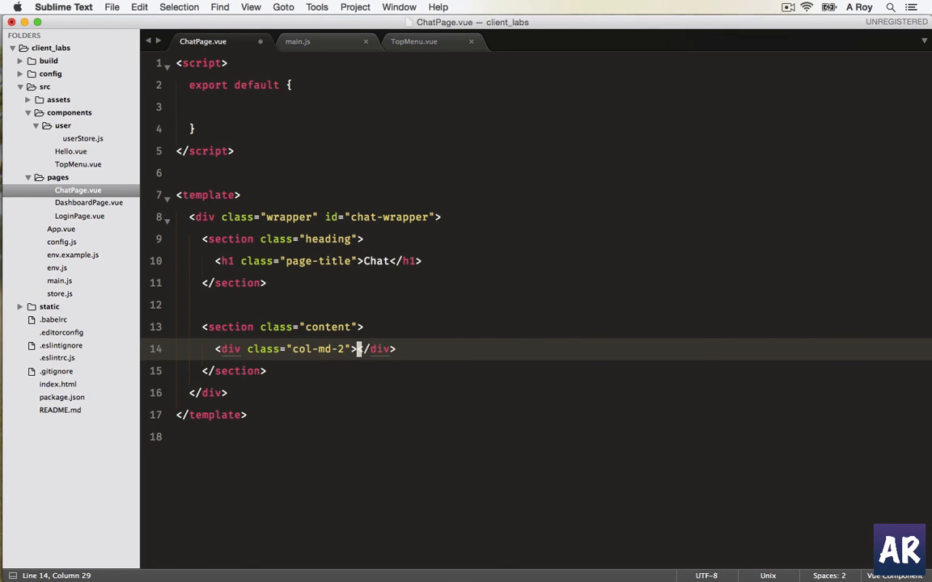
type("id")
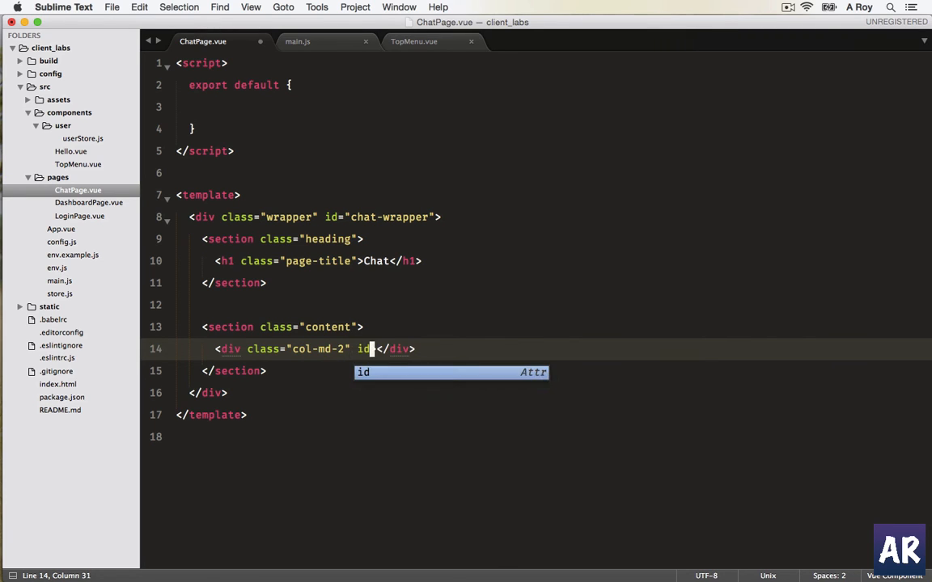
type("=\"user\">")
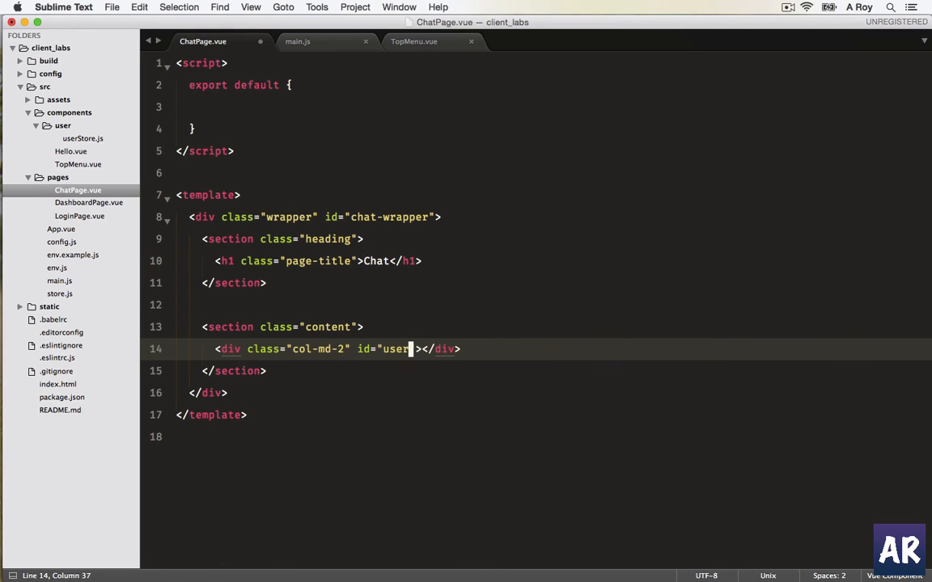
type("-list-col")
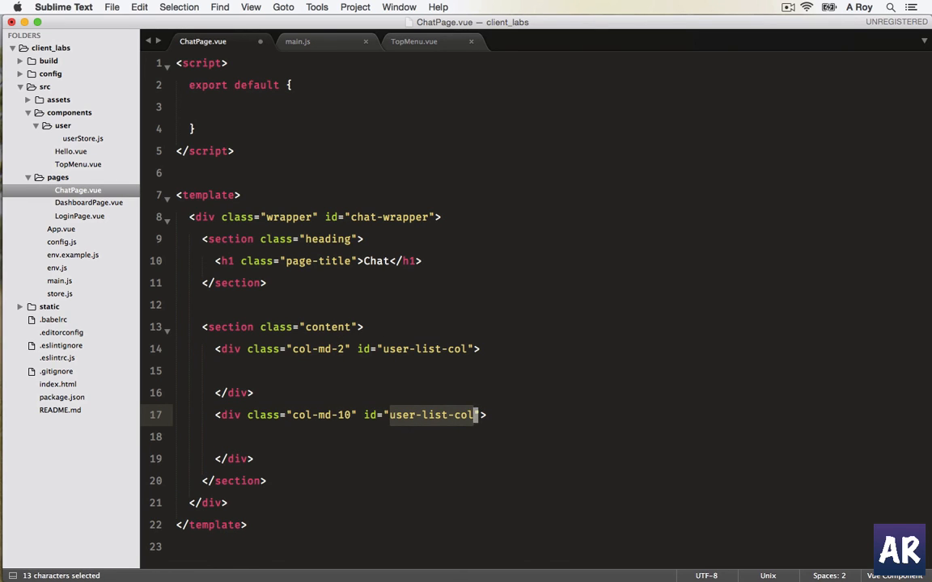
Rename the col-md-10 id to chat-content-wrapper; add 'Load the user list' and 'Show the chat content'.
type("chat")
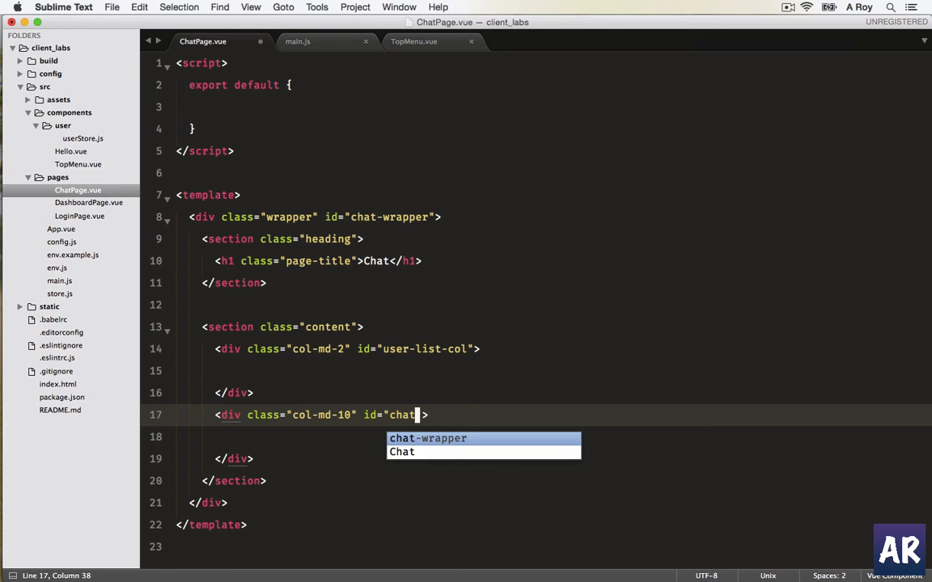
type("-wra")
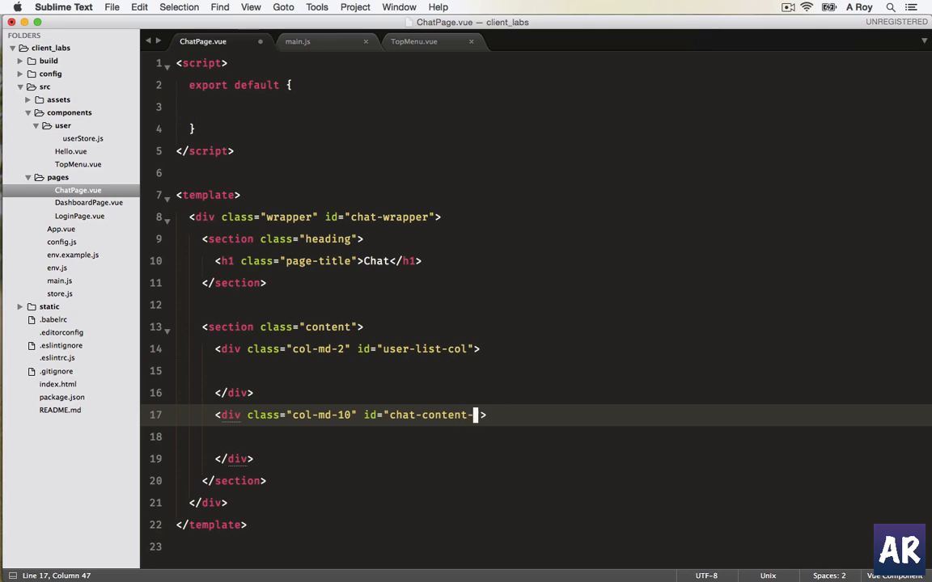
type("wrapper")
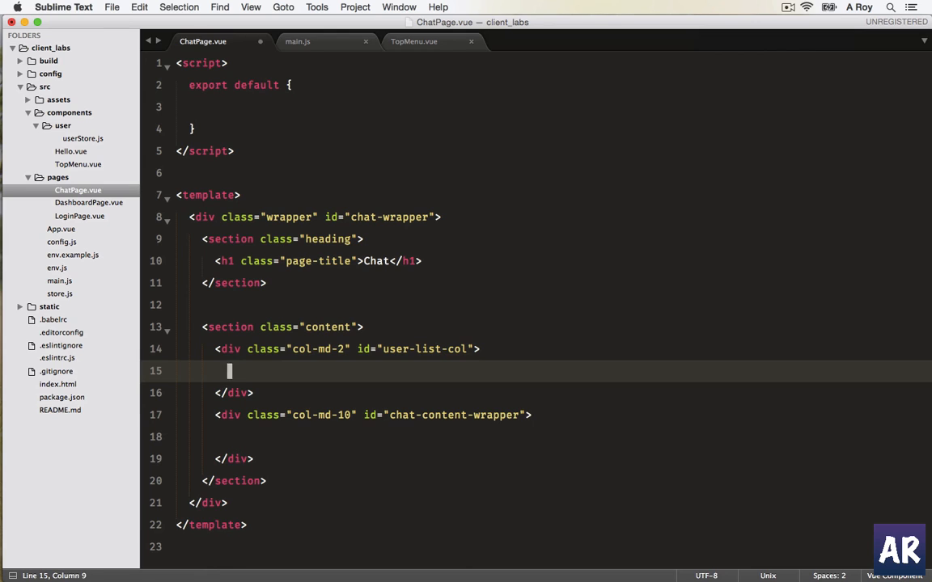
type("Load the userl")
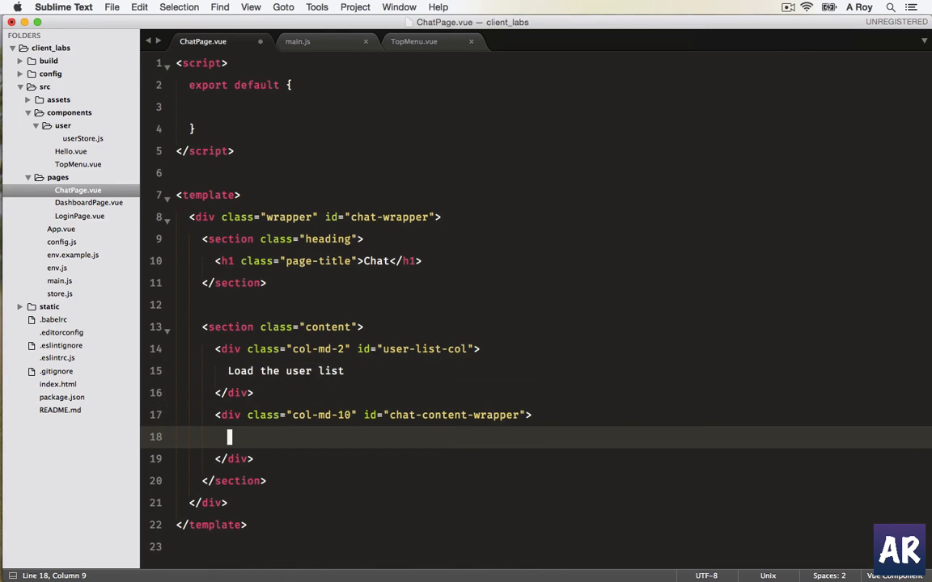
type("Show the chat")
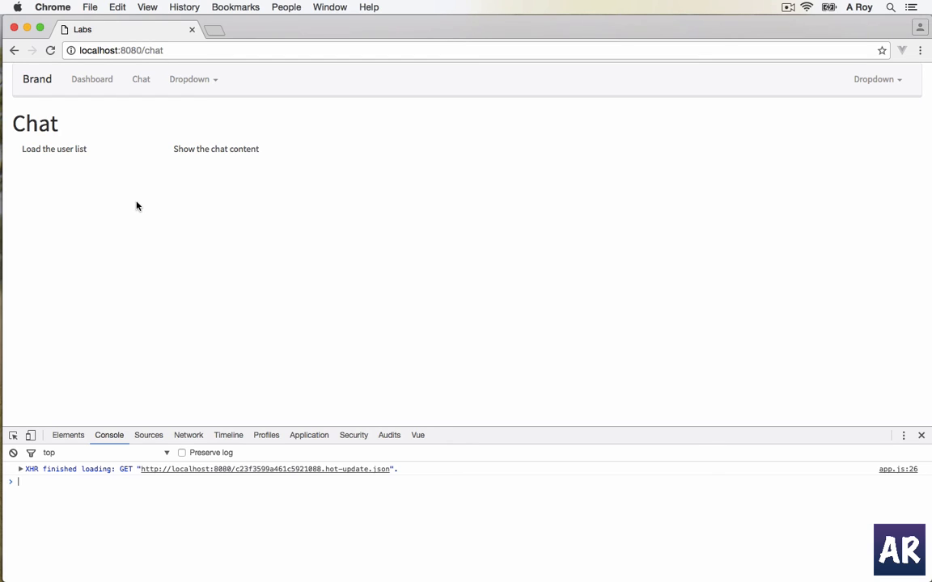
mouse_move(61, 201)
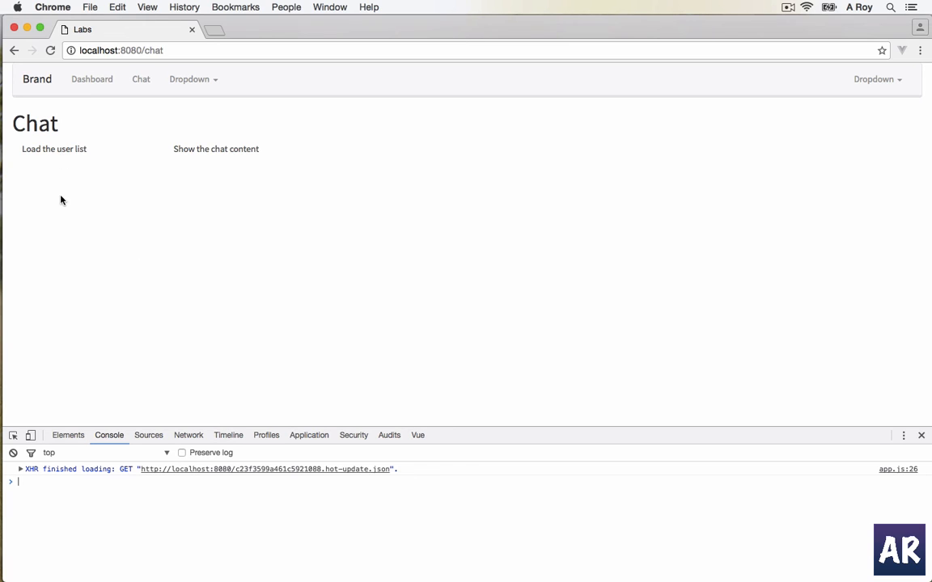
mouse_move(81, 280)
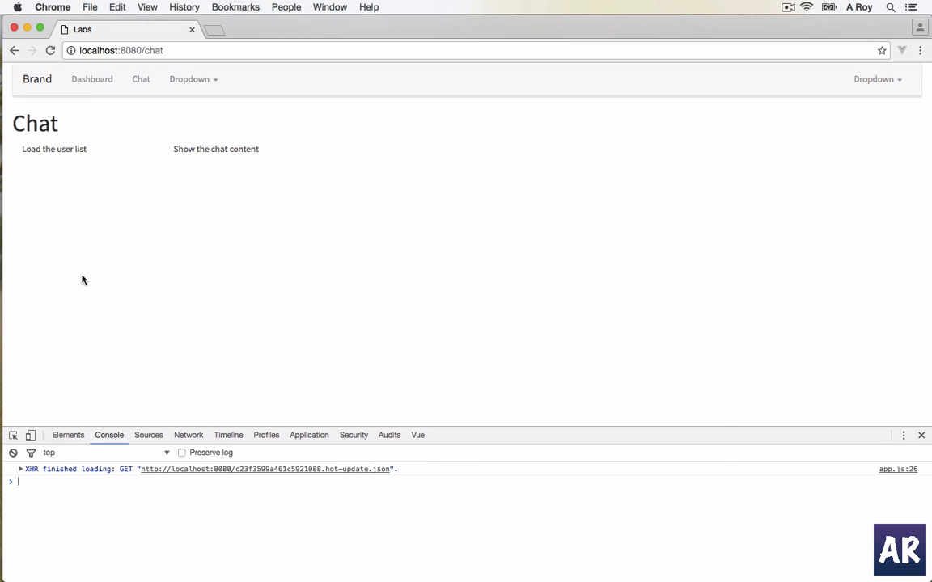